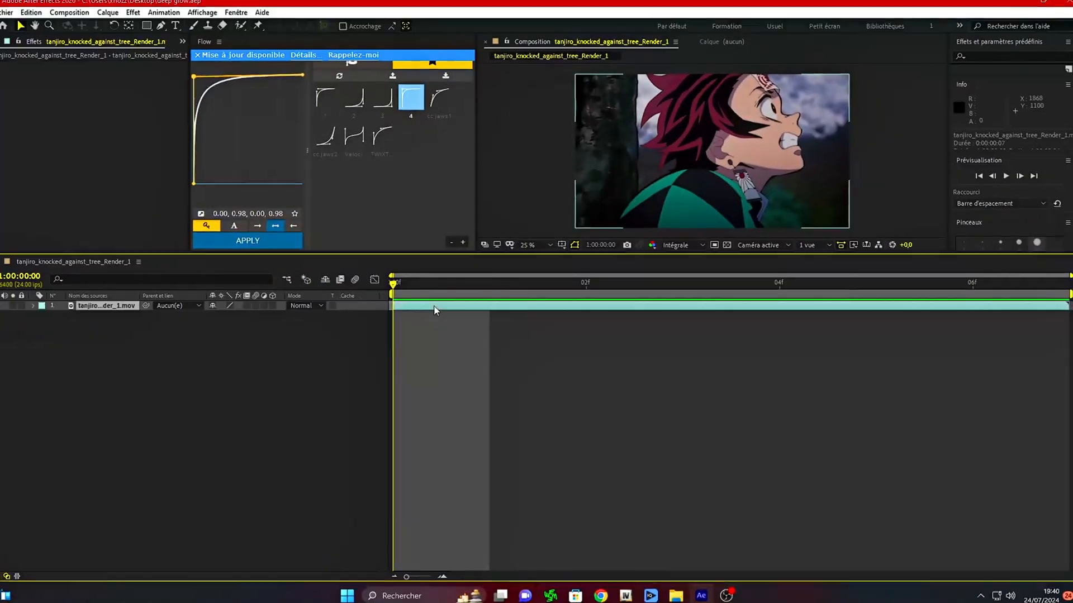
# - Duplicate the anime clip layer with Ctrl+D
pyautogui.press('ctrl+d')
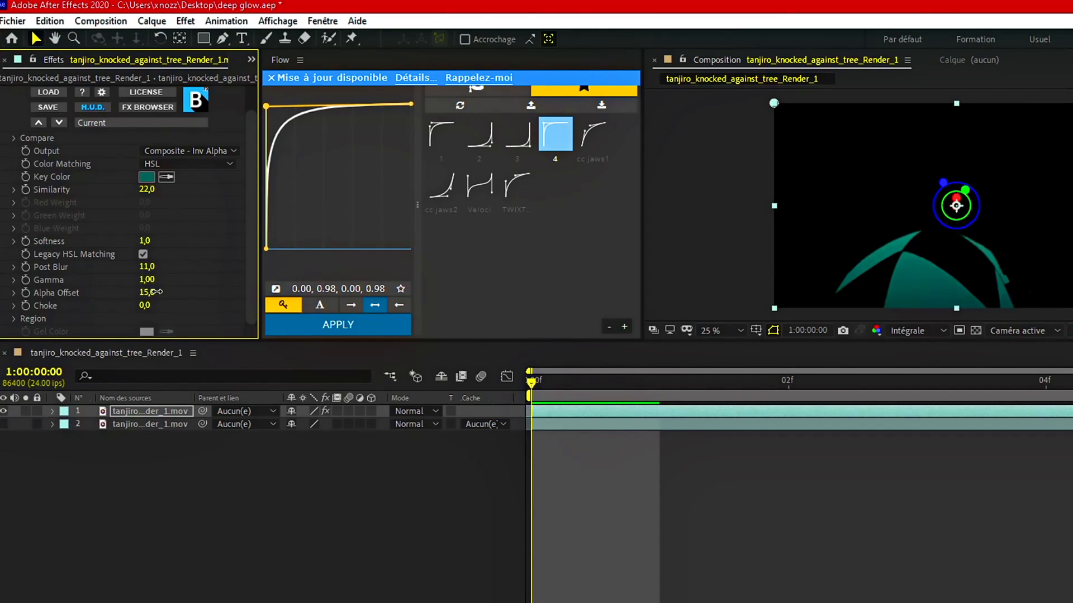
# - Drag Teinte/Saturation global saturation to 100, then search effects for 's_flic'
pyautogui.moveTo(154, 292); pyautogui.dragTo(144, 292)
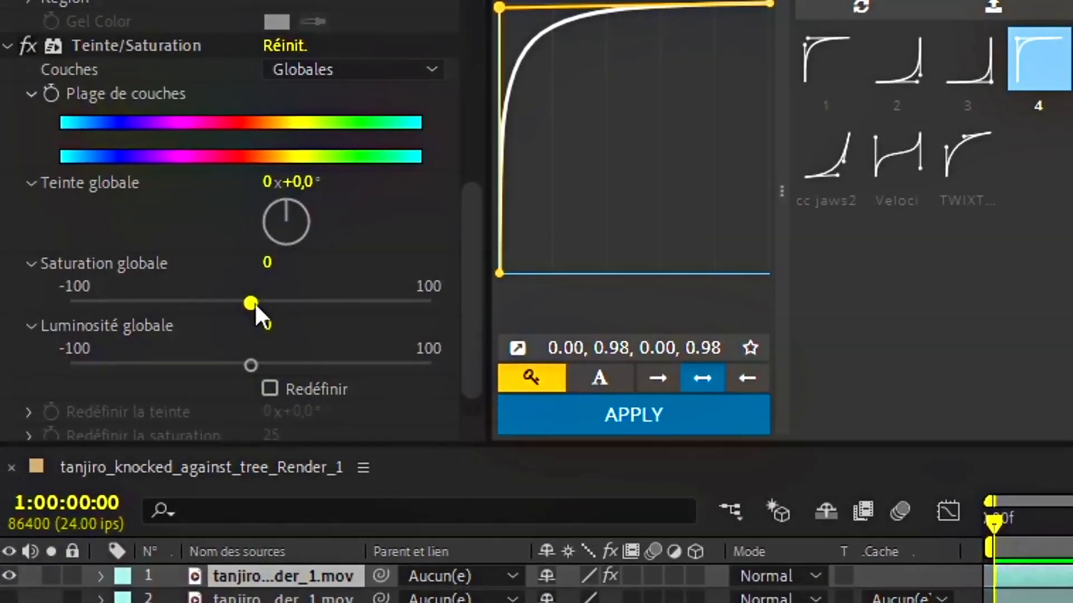
pyautogui.moveTo(250, 302); pyautogui.dragTo(547, 302)
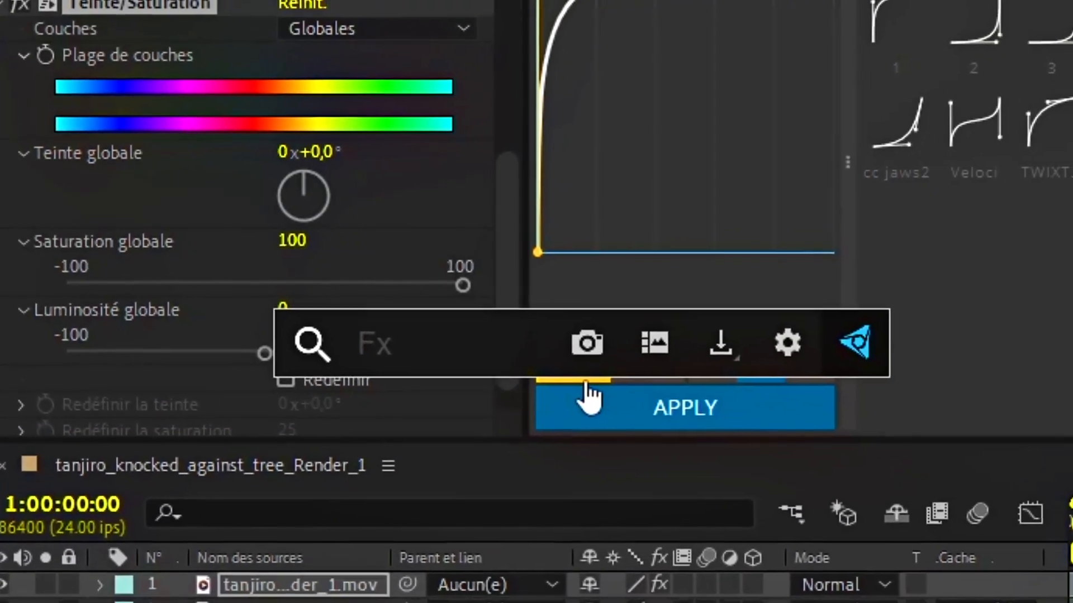
pyautogui.write('s_flic')
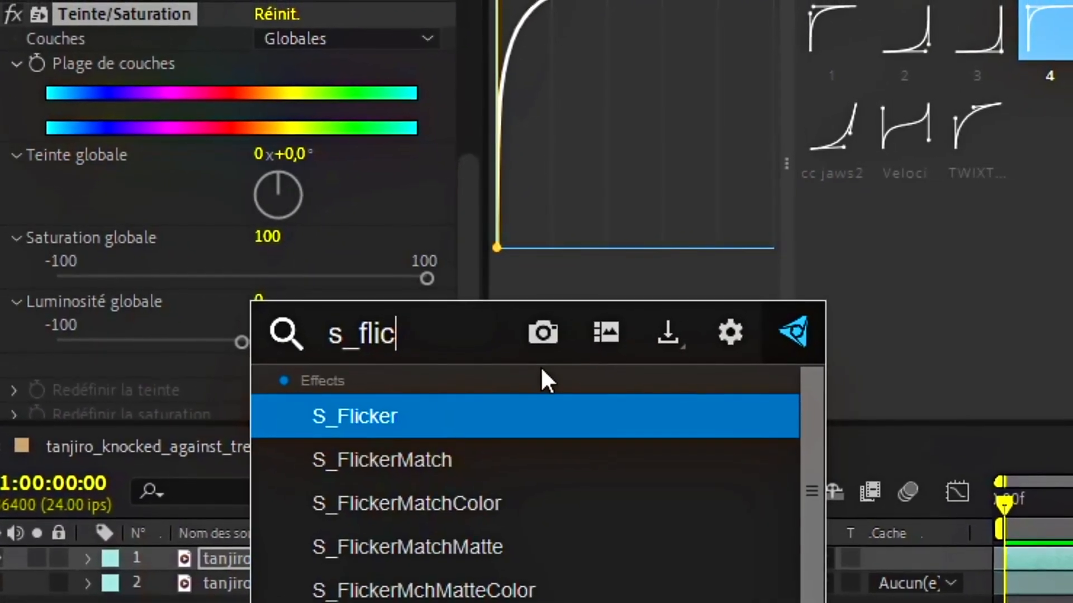